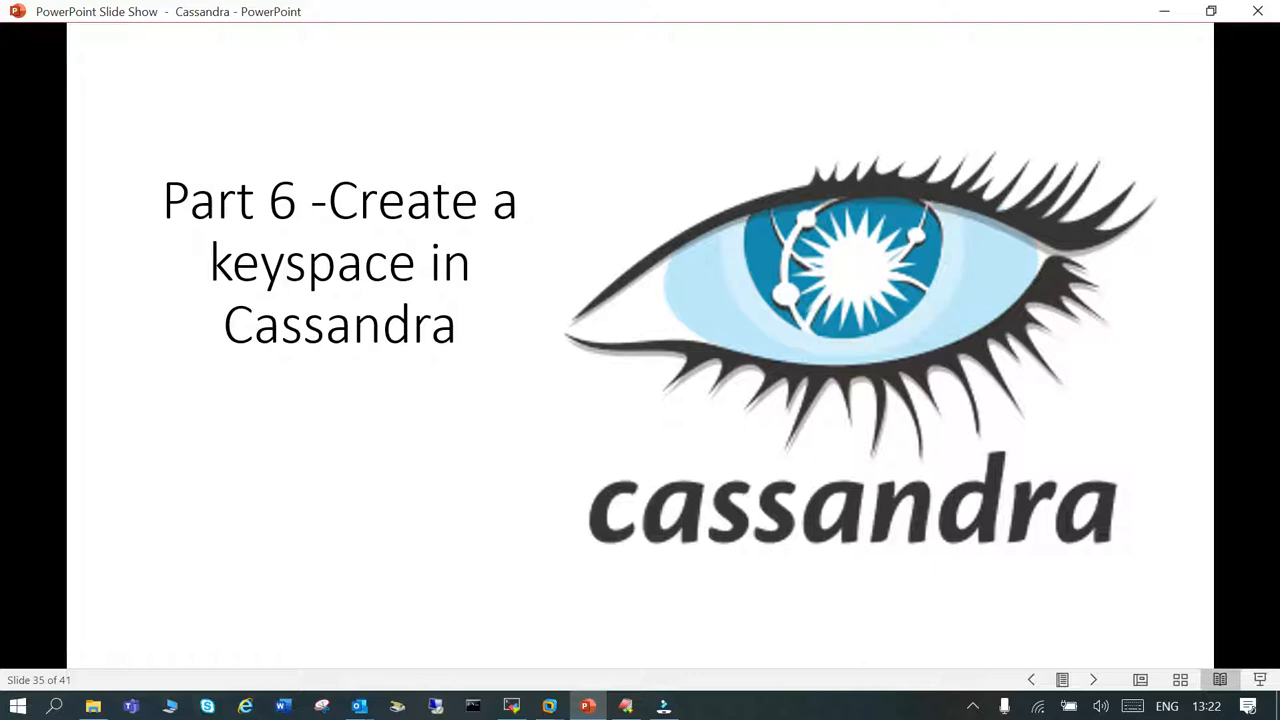
# Advance the slide show from the Part 6 title to the 'What is Keyspace?' and replication strategies slides
pyautogui.click(1092, 680)
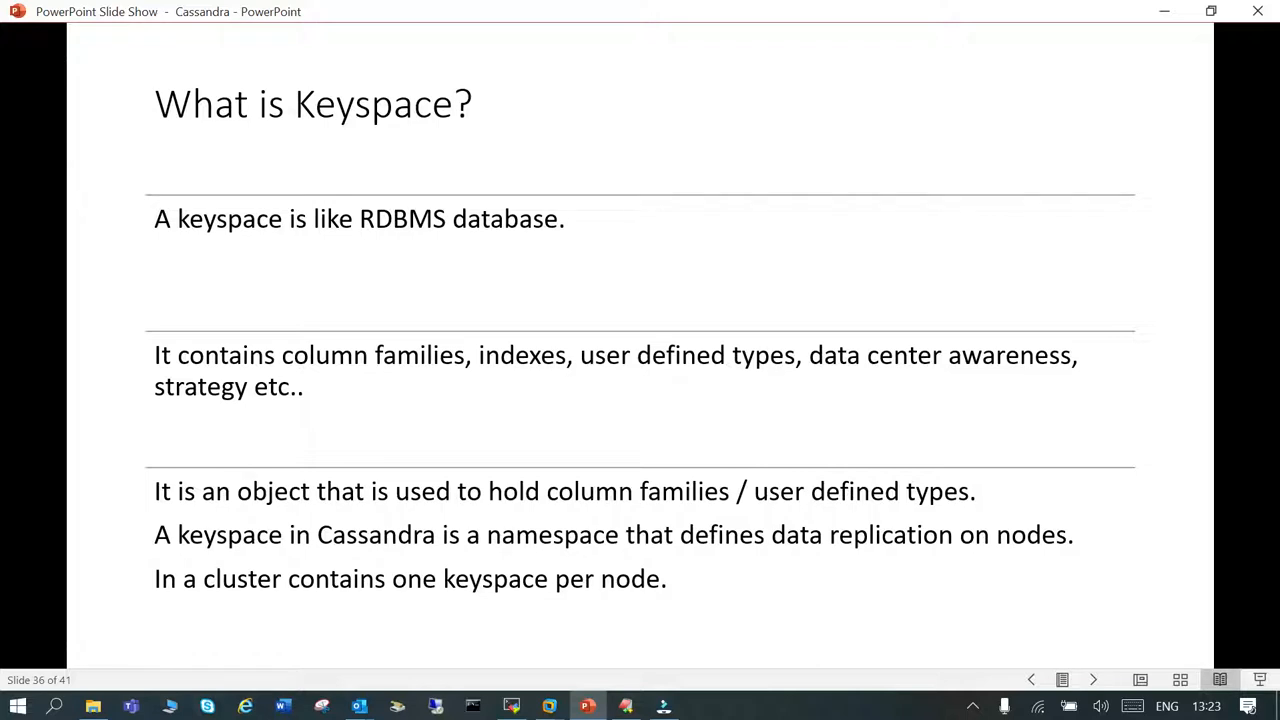
pyautogui.click(1092, 680)
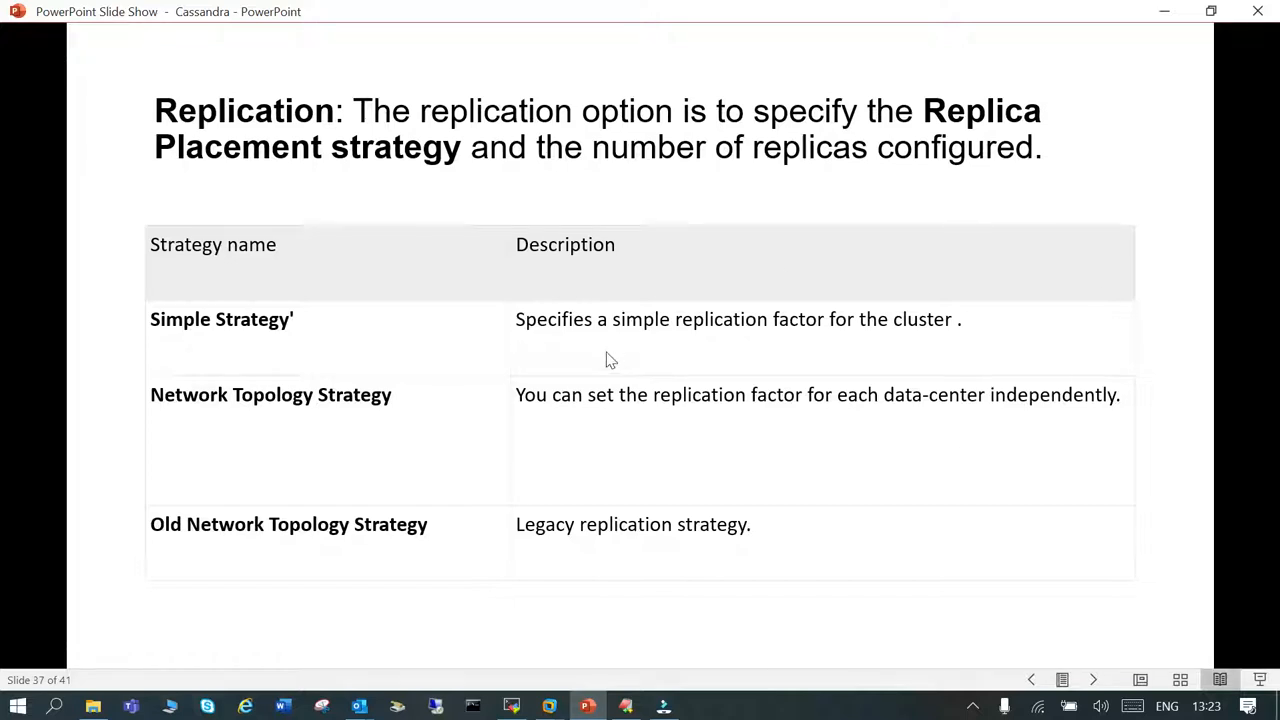
pyautogui.moveTo(172, 348)
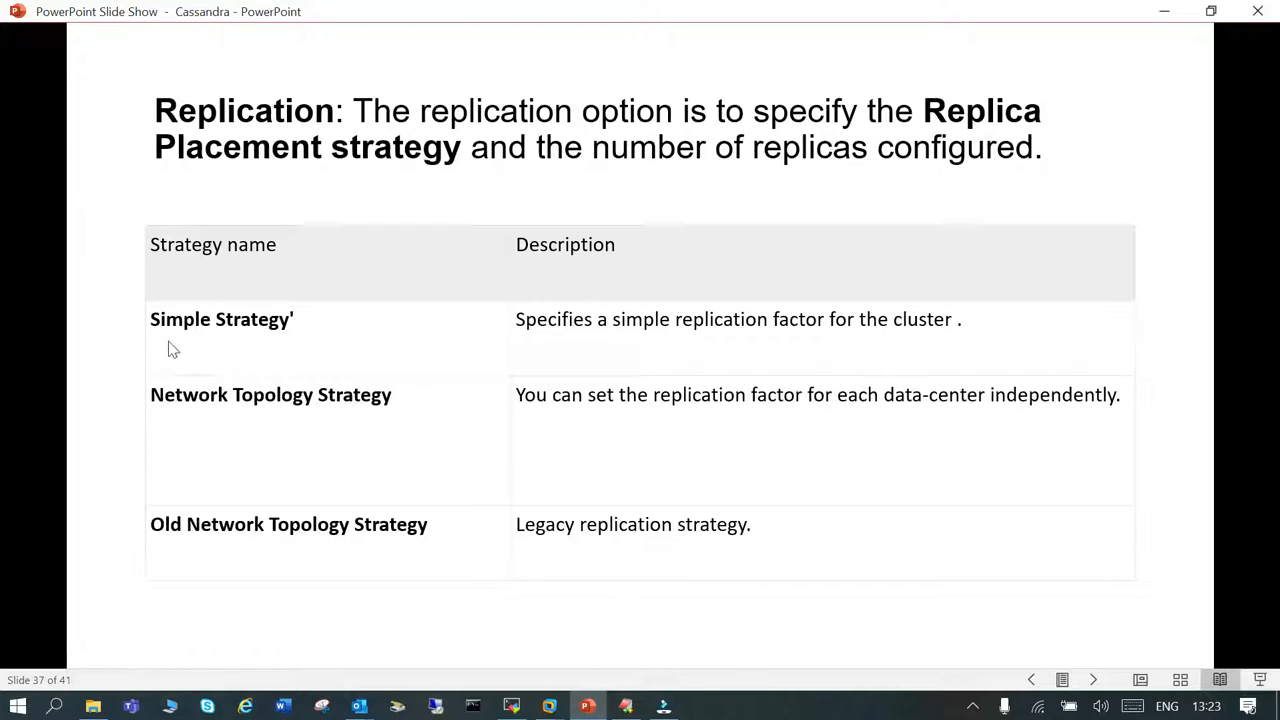
pyautogui.moveTo(306, 346)
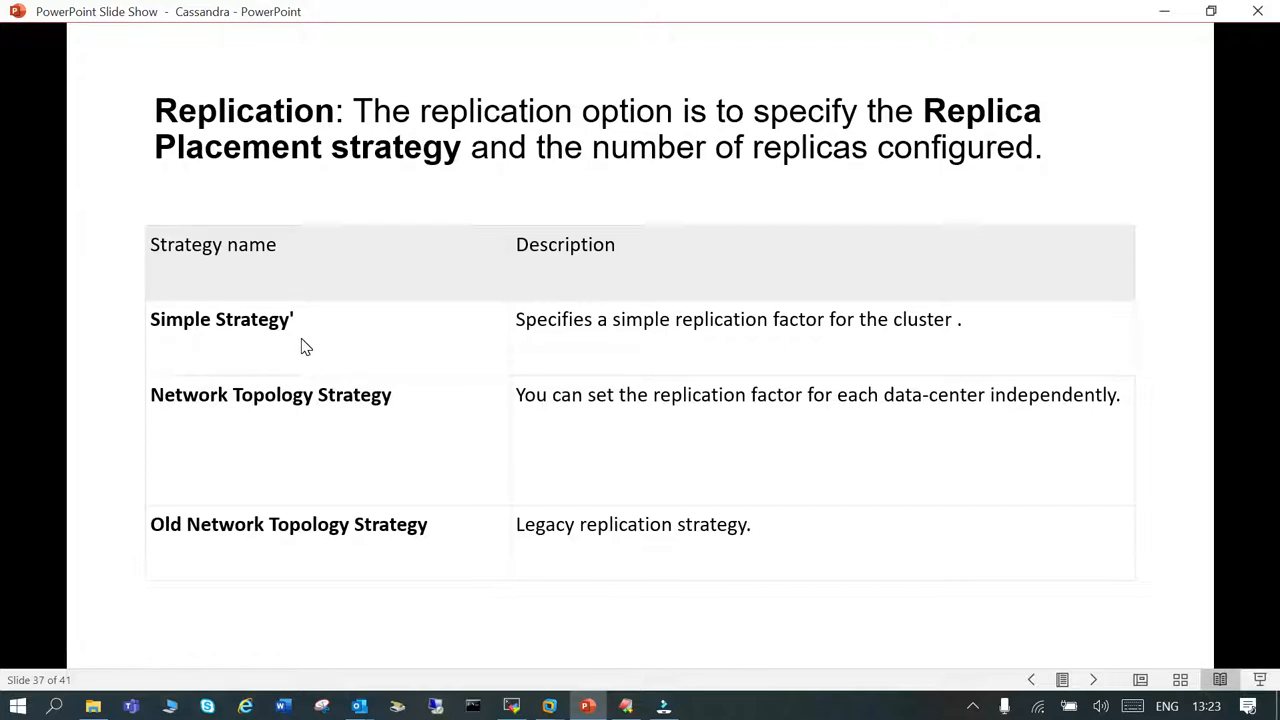
pyautogui.moveTo(288, 388)
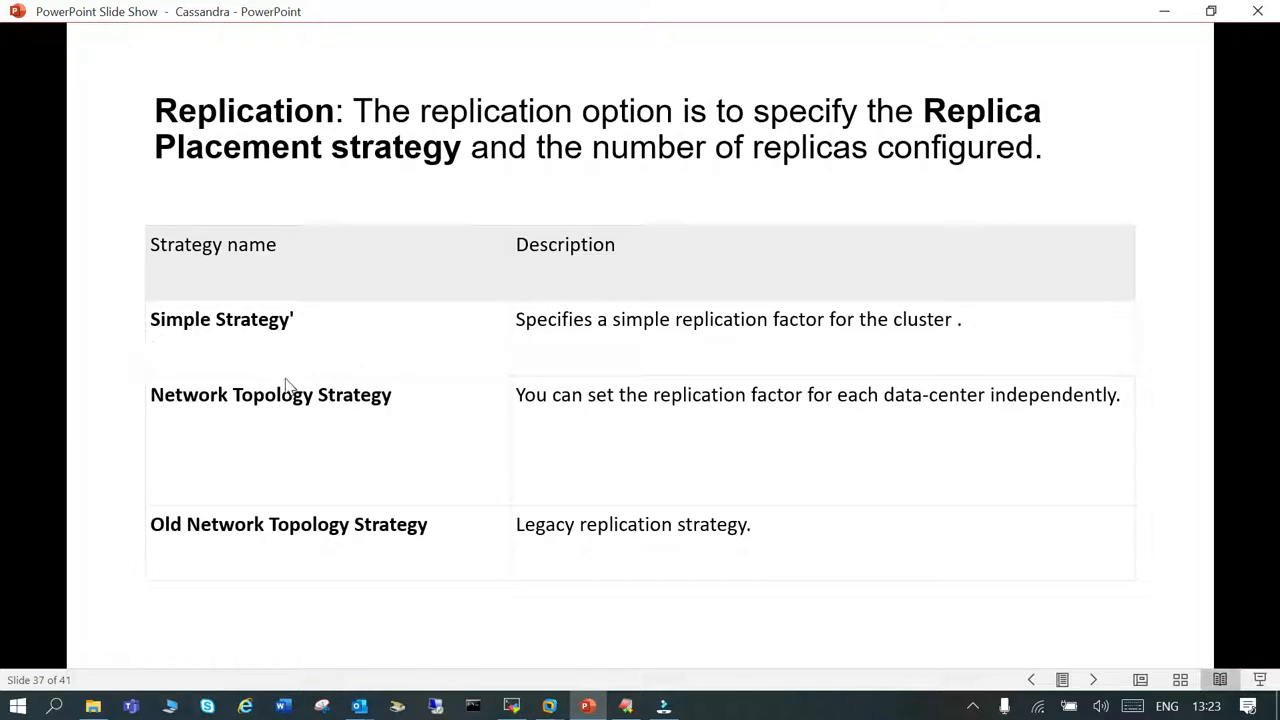
pyautogui.moveTo(176, 424)
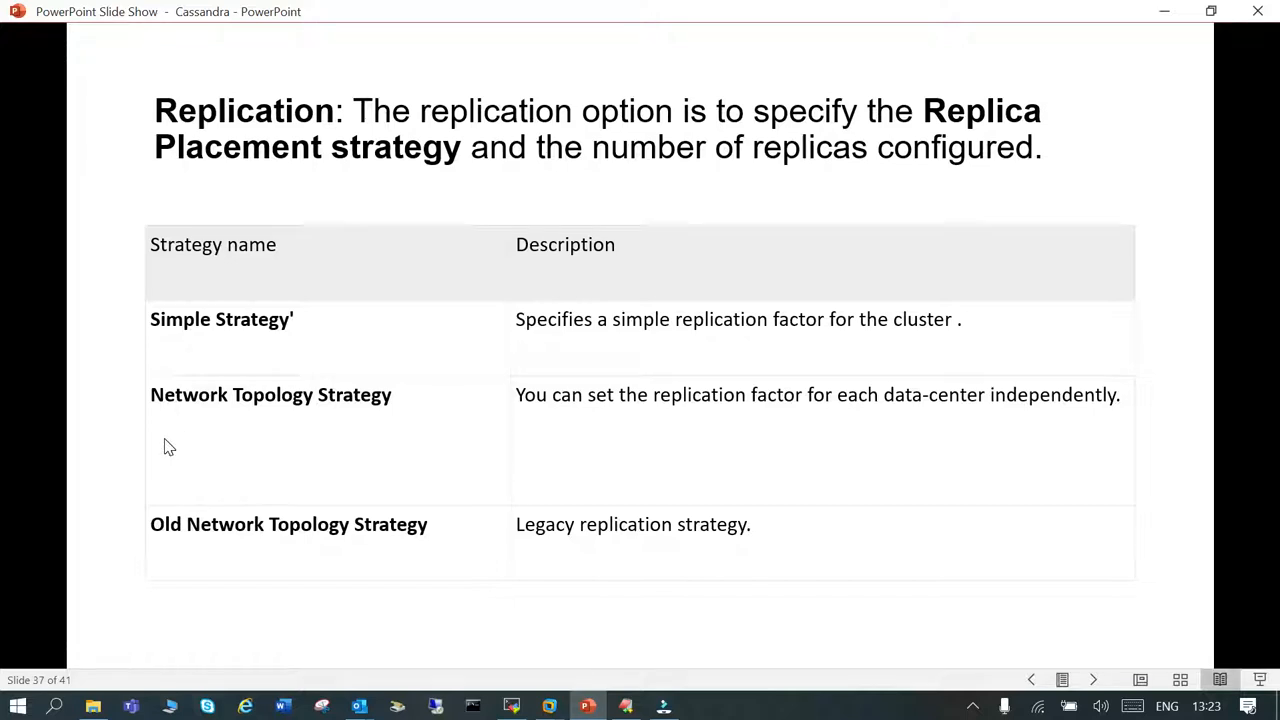
pyautogui.moveTo(394, 408)
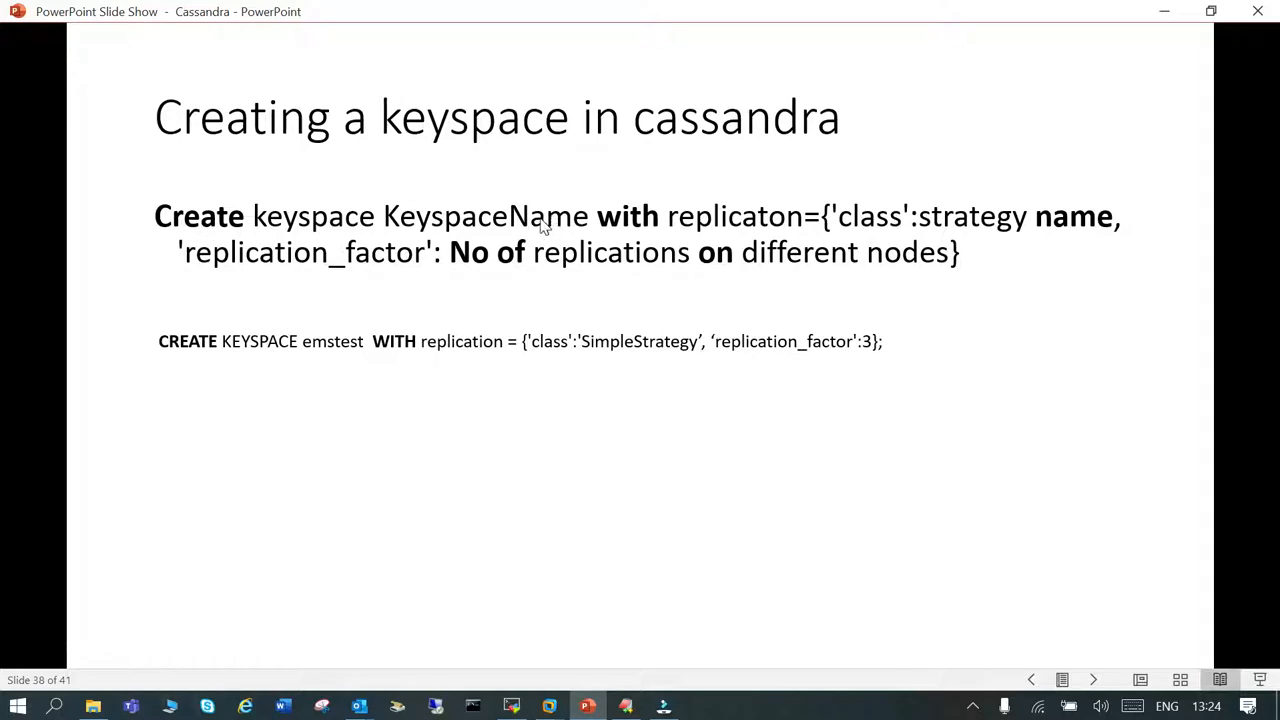
pyautogui.moveTo(590, 284)
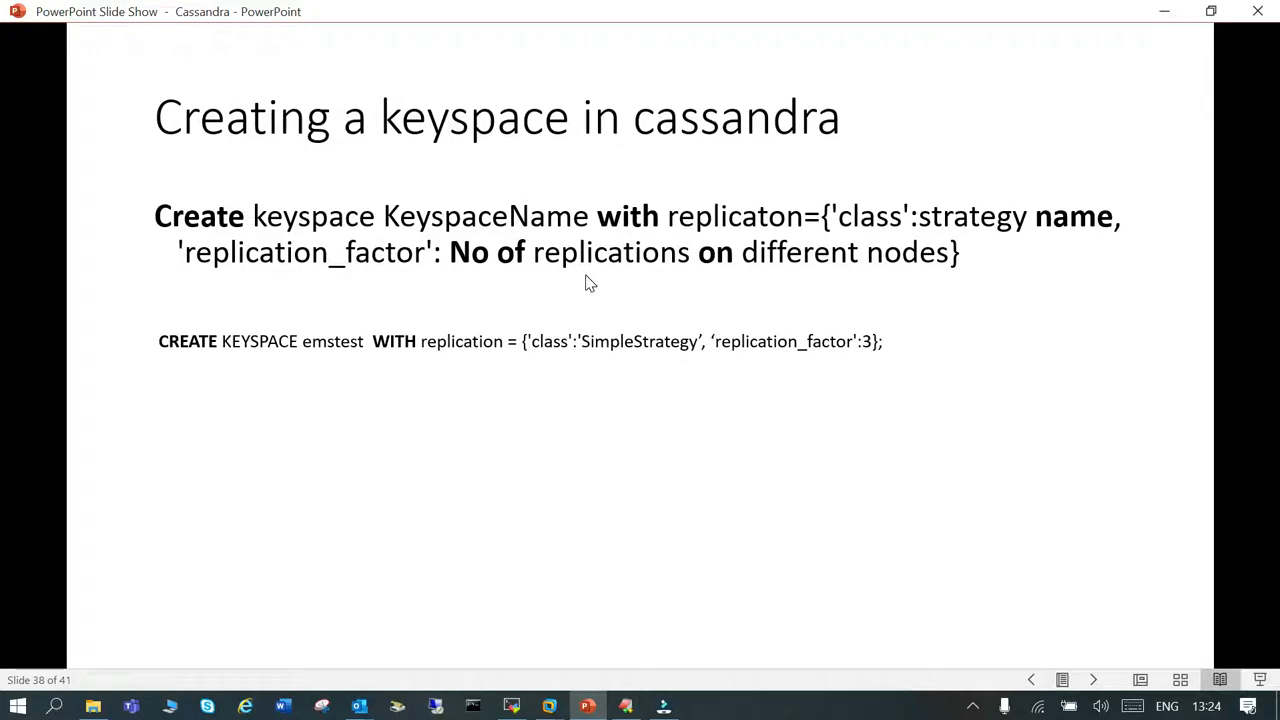
pyautogui.moveTo(496, 428)
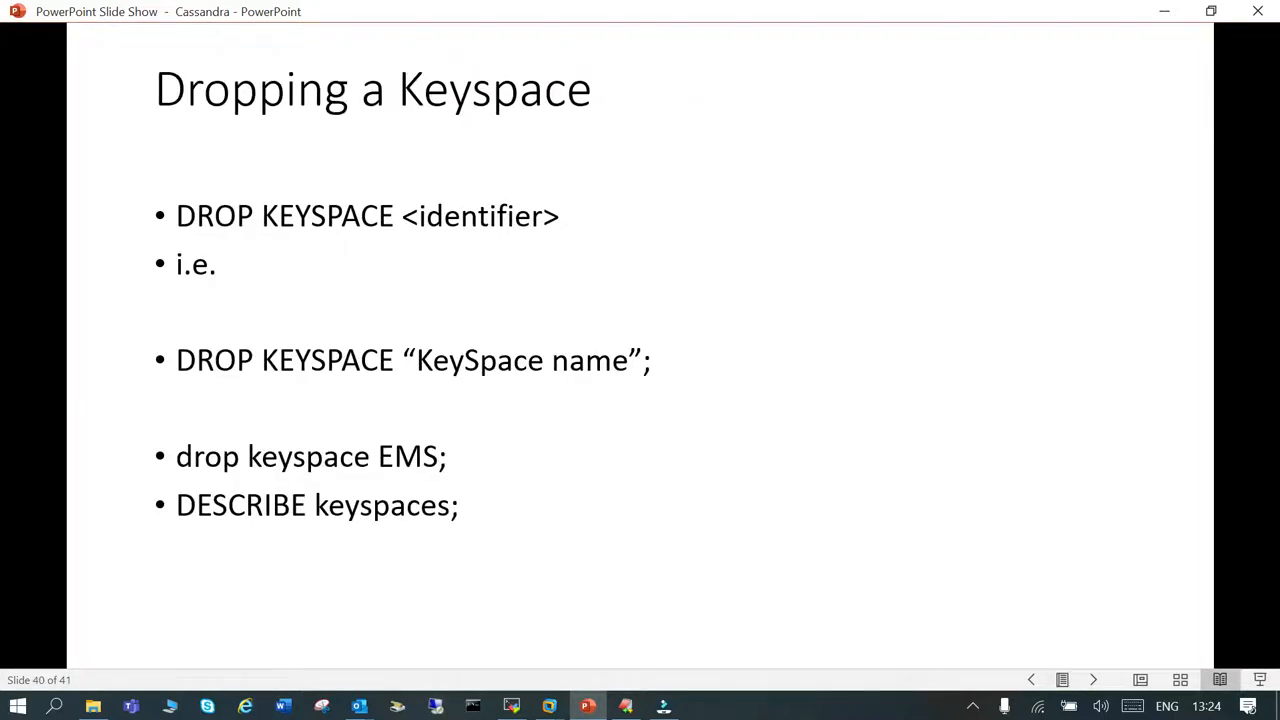
# Run ./cqlsh in the cassandra terminal, which fails with no such file or directory
pyautogui.click(624, 708)
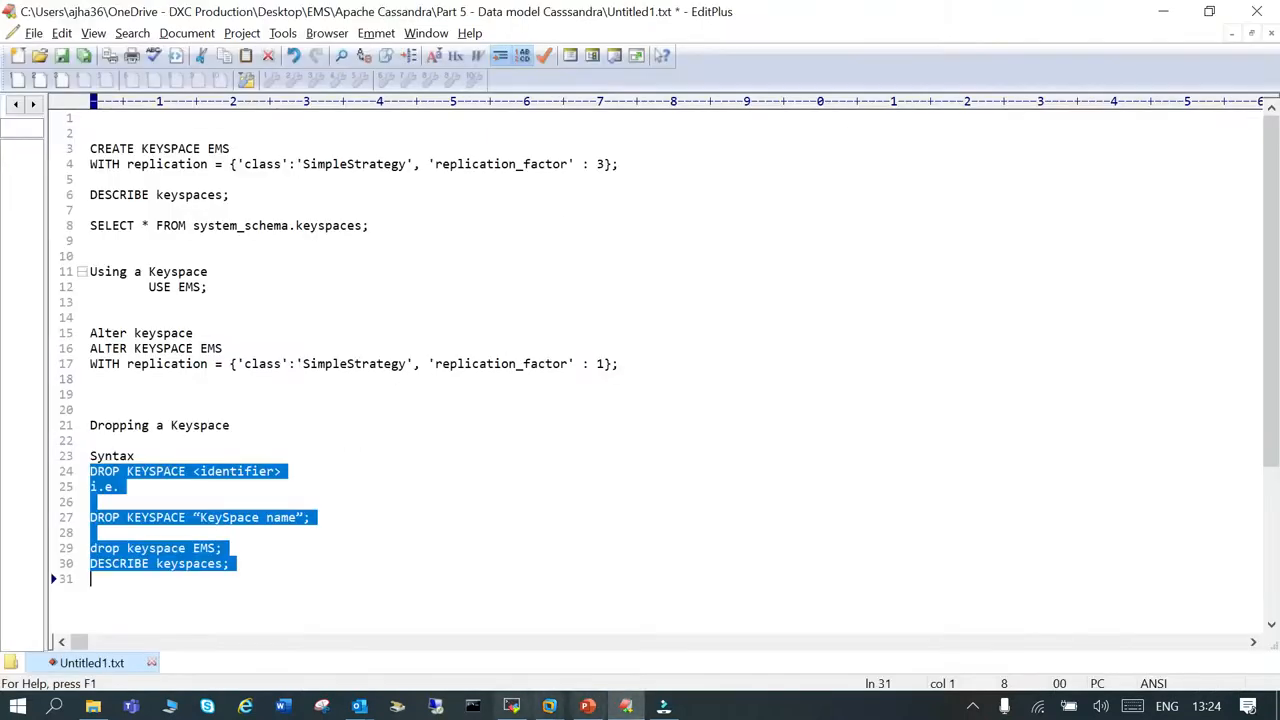
pyautogui.click(512, 708)
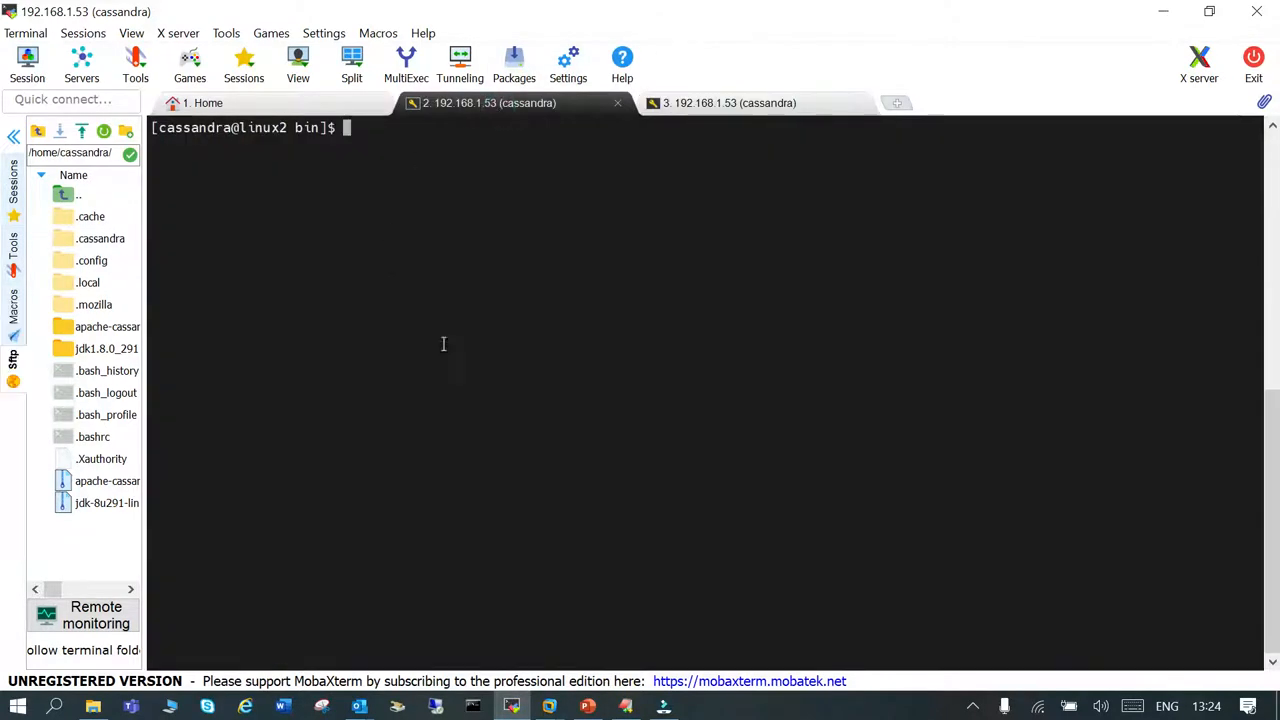
pyautogui.write('./')
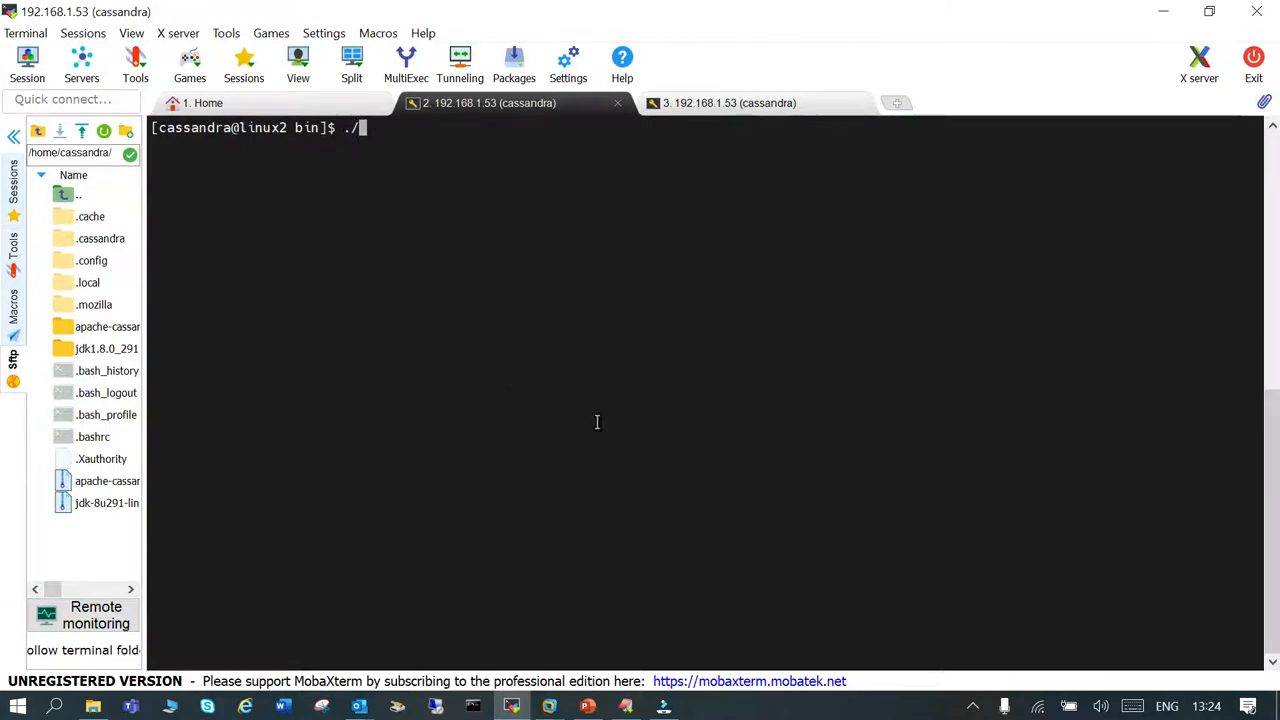
pyautogui.write('cqlsh')
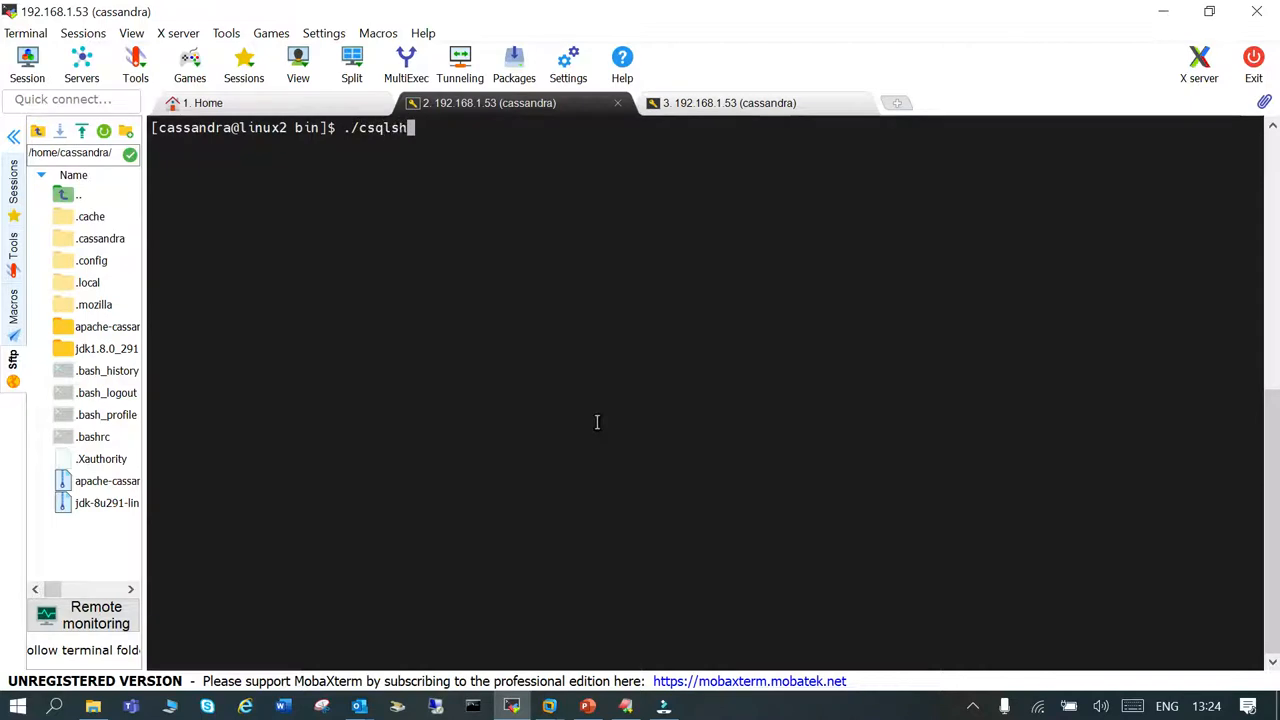
pyautogui.press('Return')
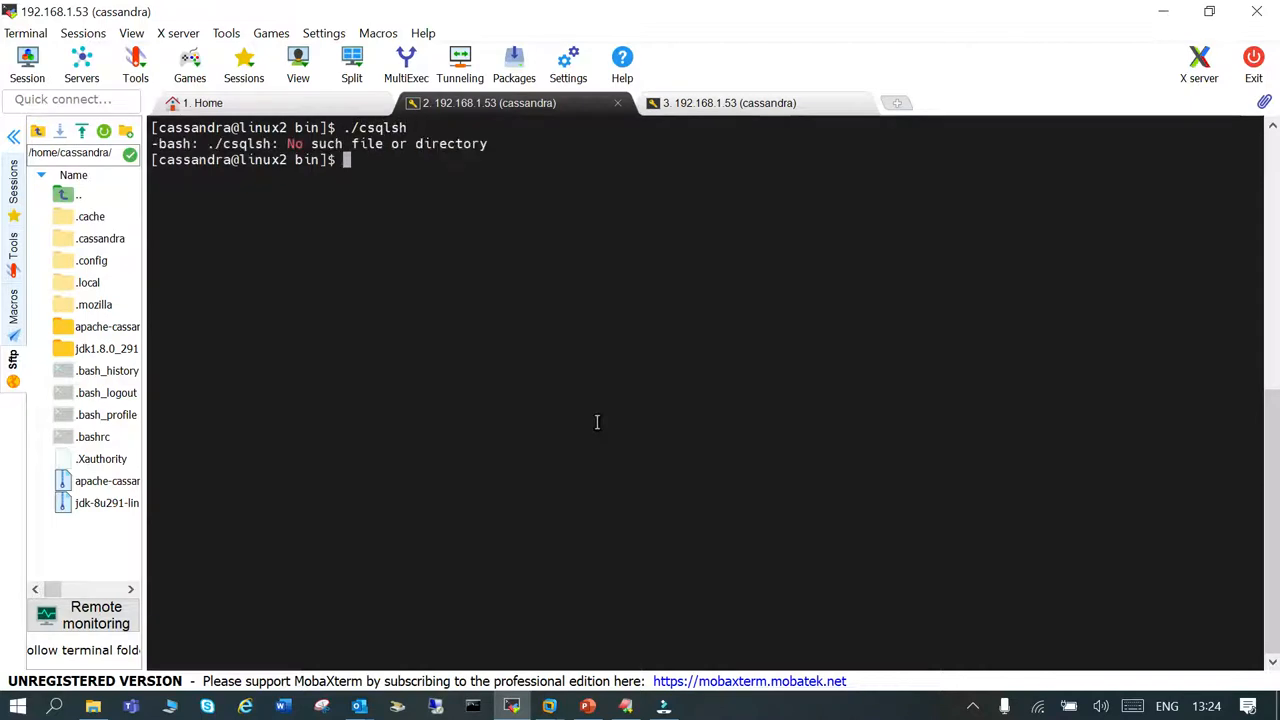
# Retry the launch with ./cql completed to cqlsh and start the shell
pyautogui.write('./')
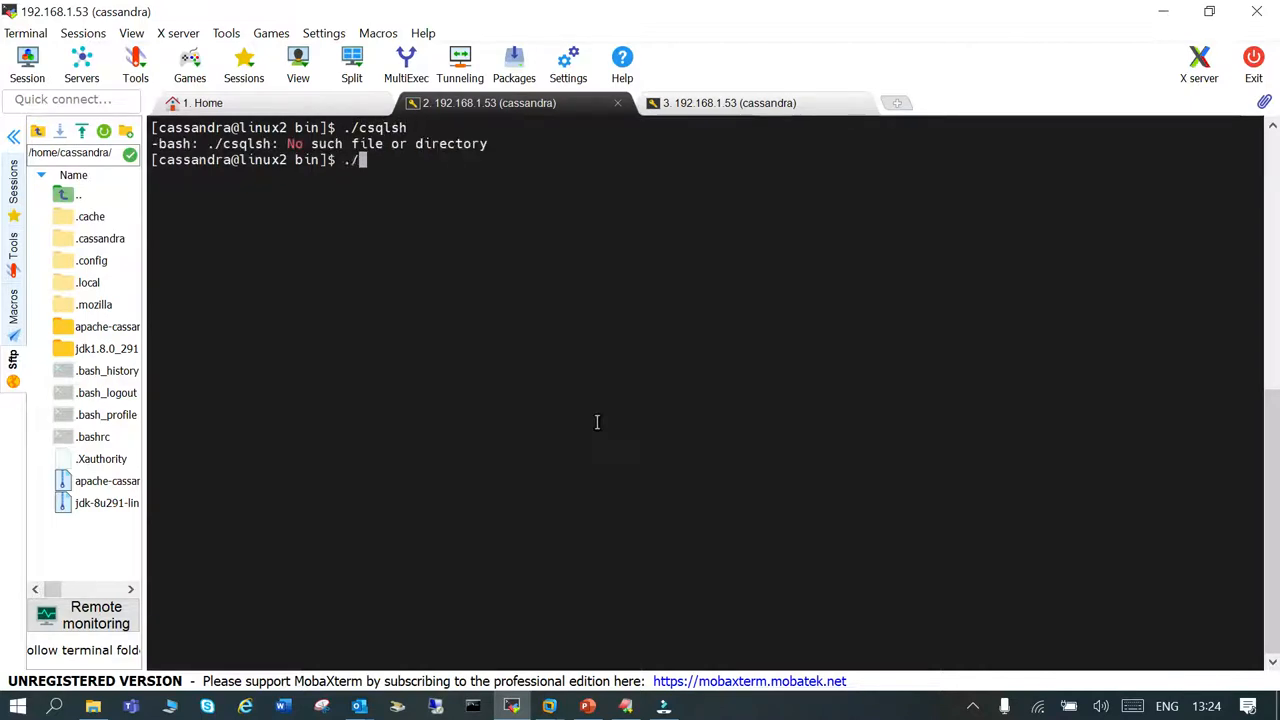
pyautogui.write('c')
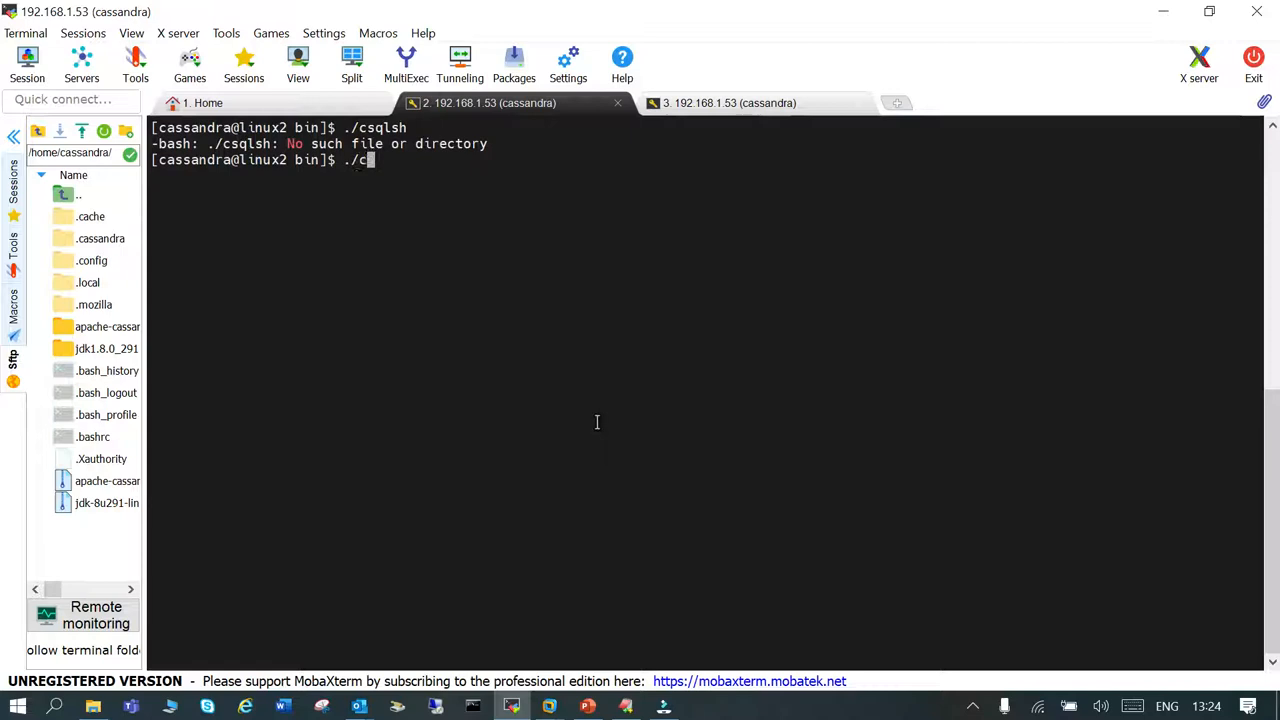
pyautogui.write('ql')
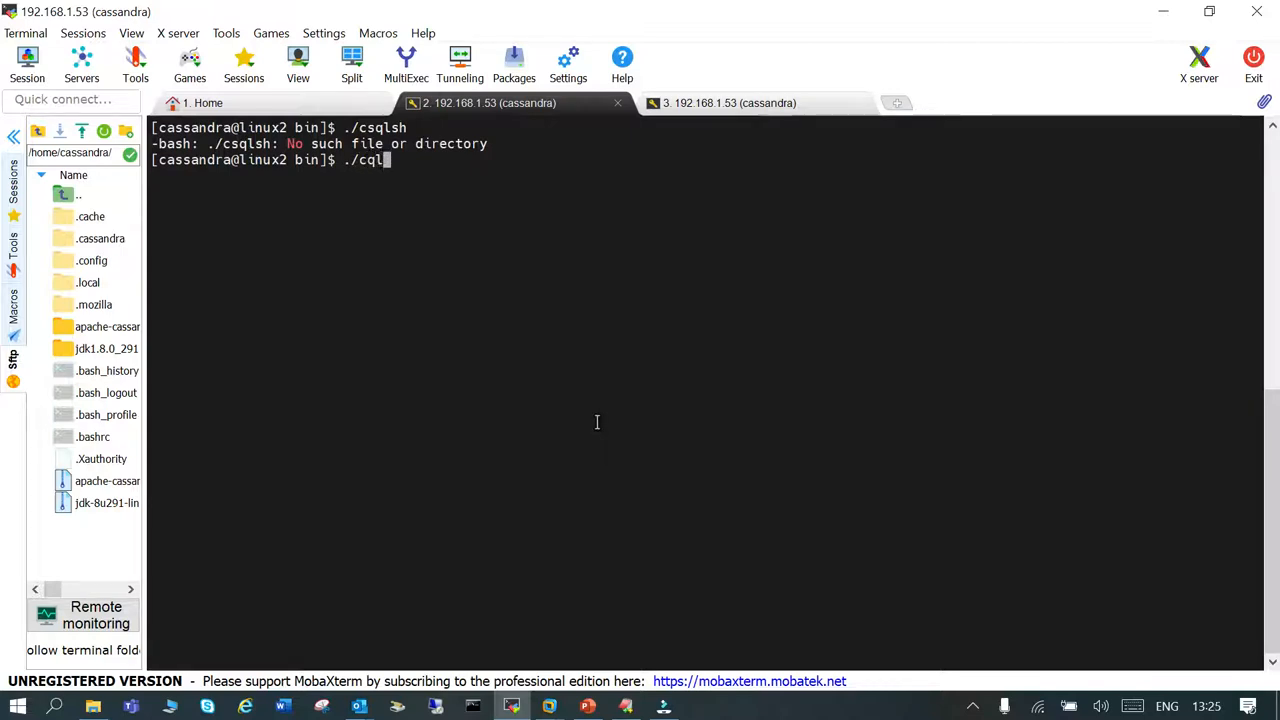
pyautogui.press('Return')
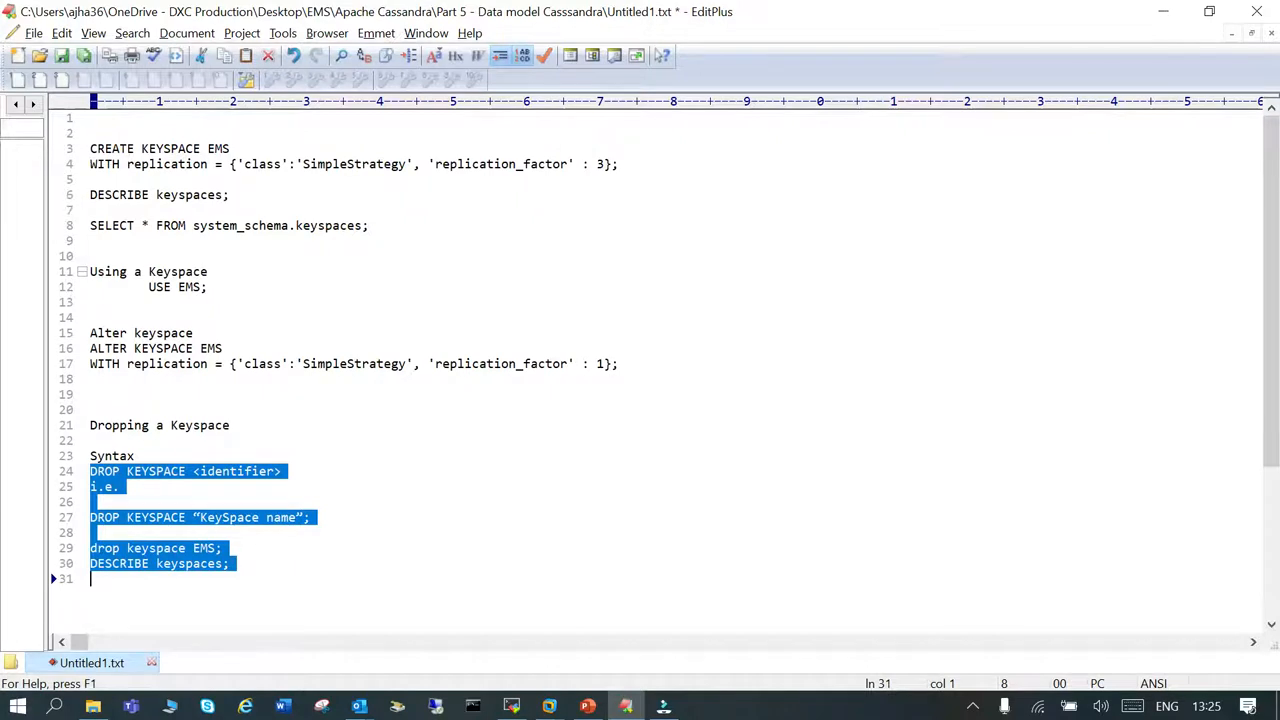
# Return to the terminal session where cqlsh connects to the Test Cluster and lists the system keyspaces
pyautogui.click(96, 180)
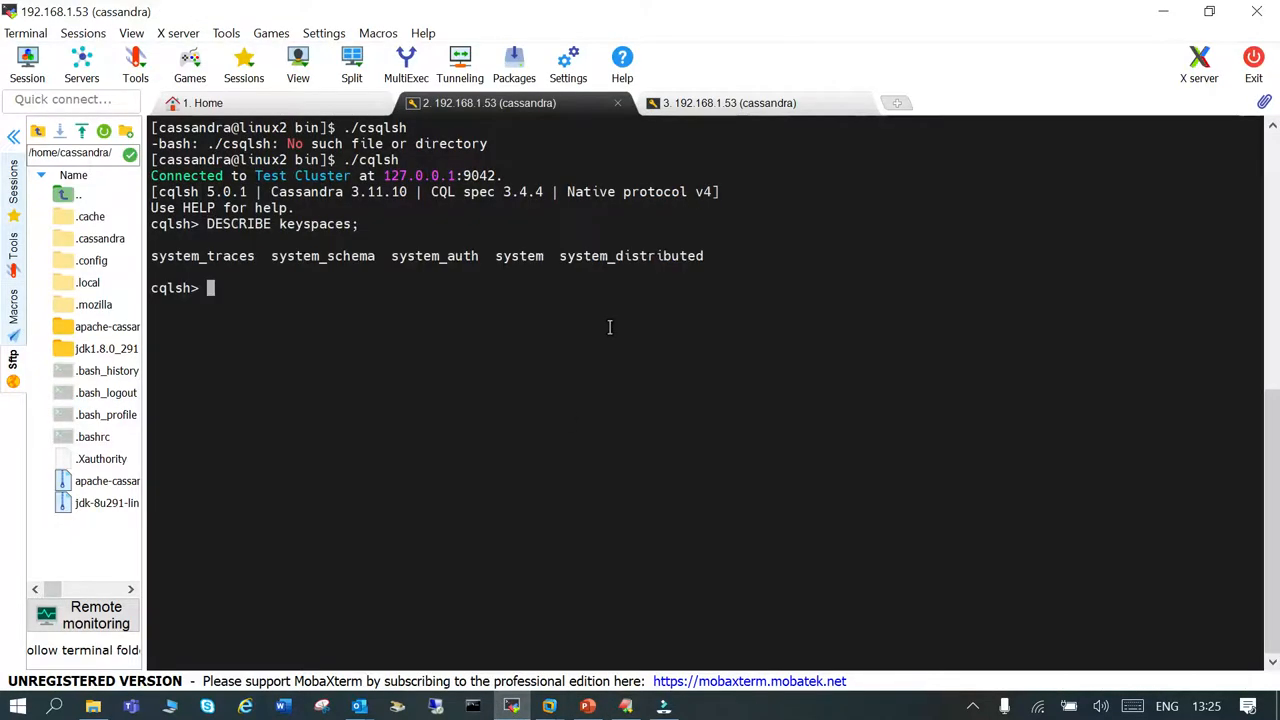
pyautogui.moveTo(312, 316)
pyautogui.write('SELECT * FROM system_schema.keyspaces;')
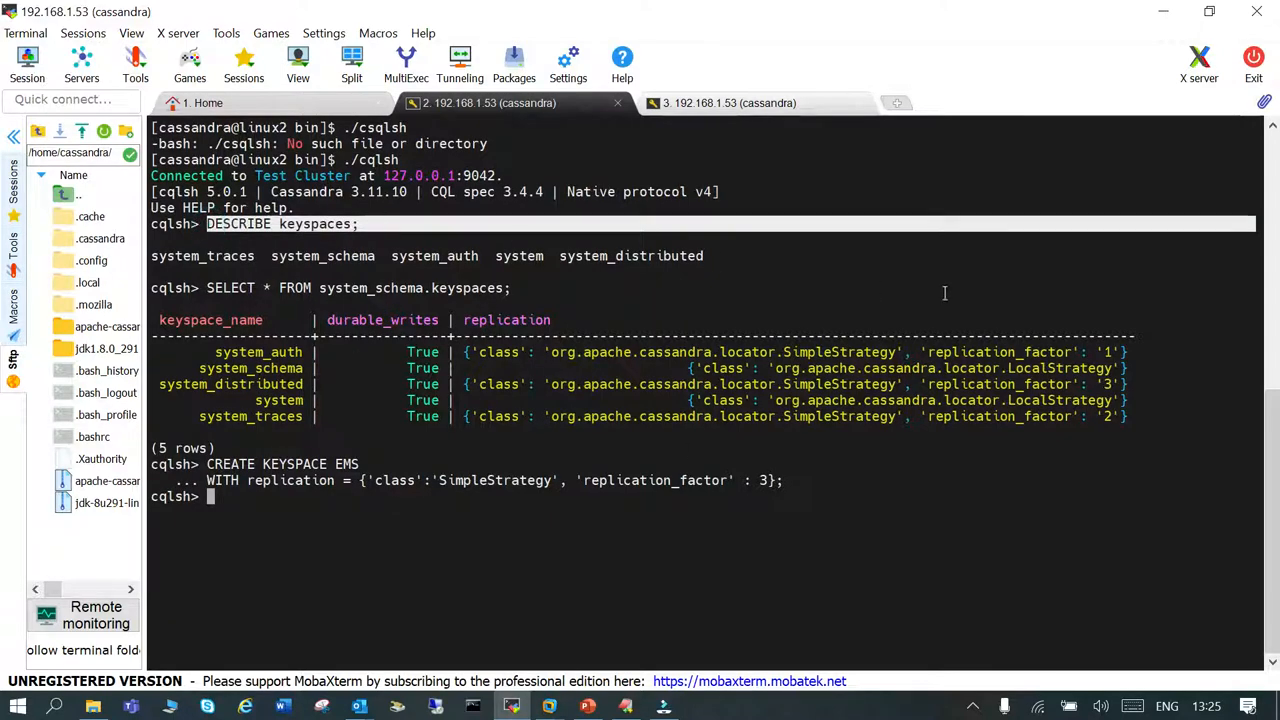
# Run CREATE KEYSPACE EMS with SimpleStrategy replication factor 3
pyautogui.press('Return')
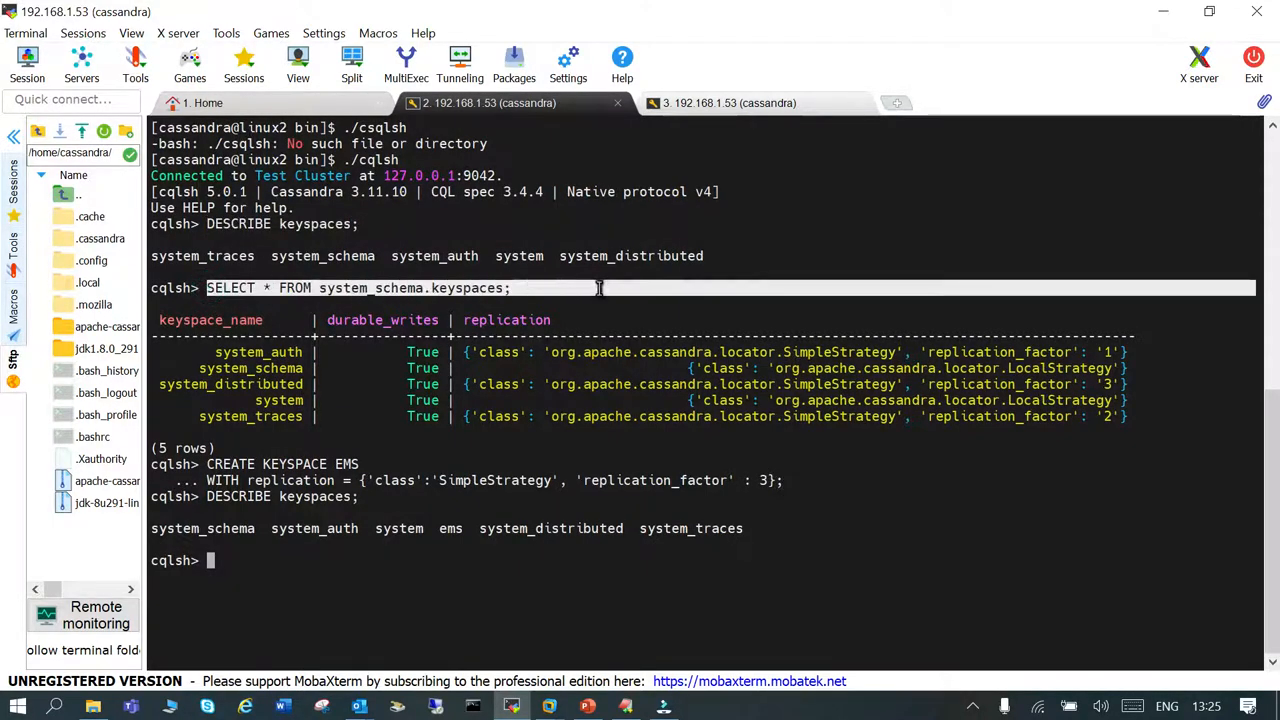
pyautogui.moveTo(844, 200)
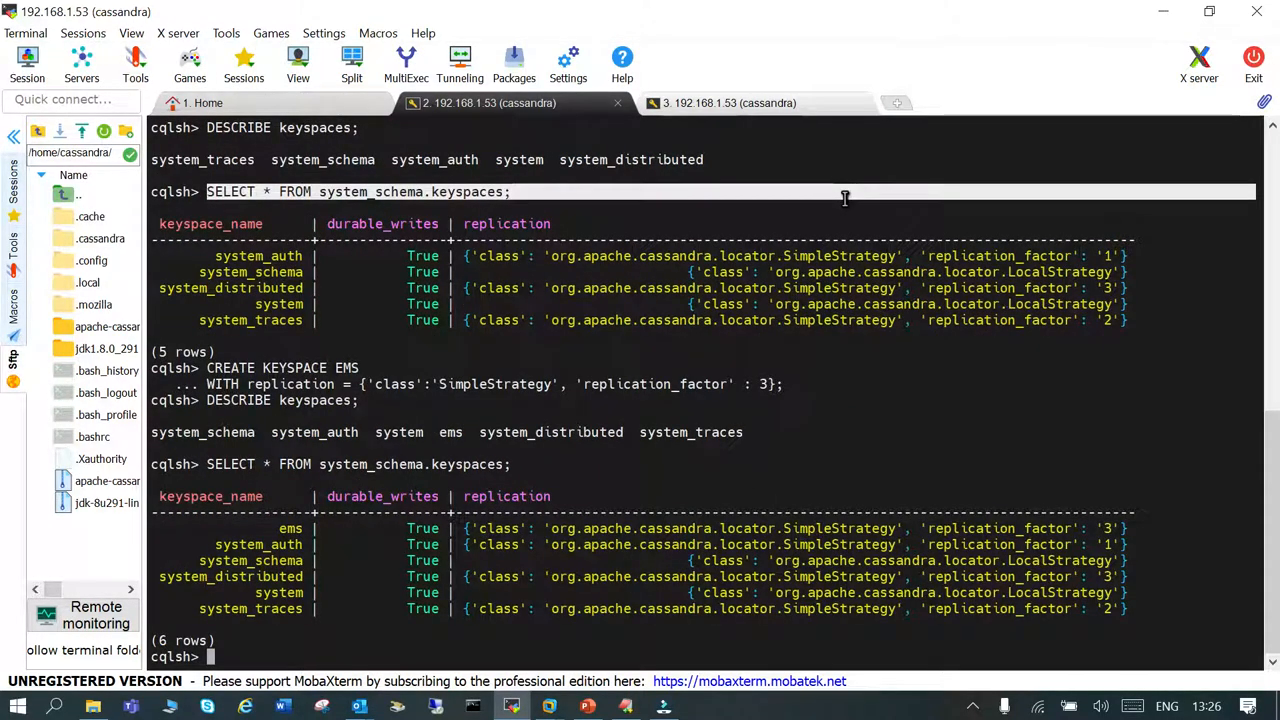
pyautogui.moveTo(236, 560)
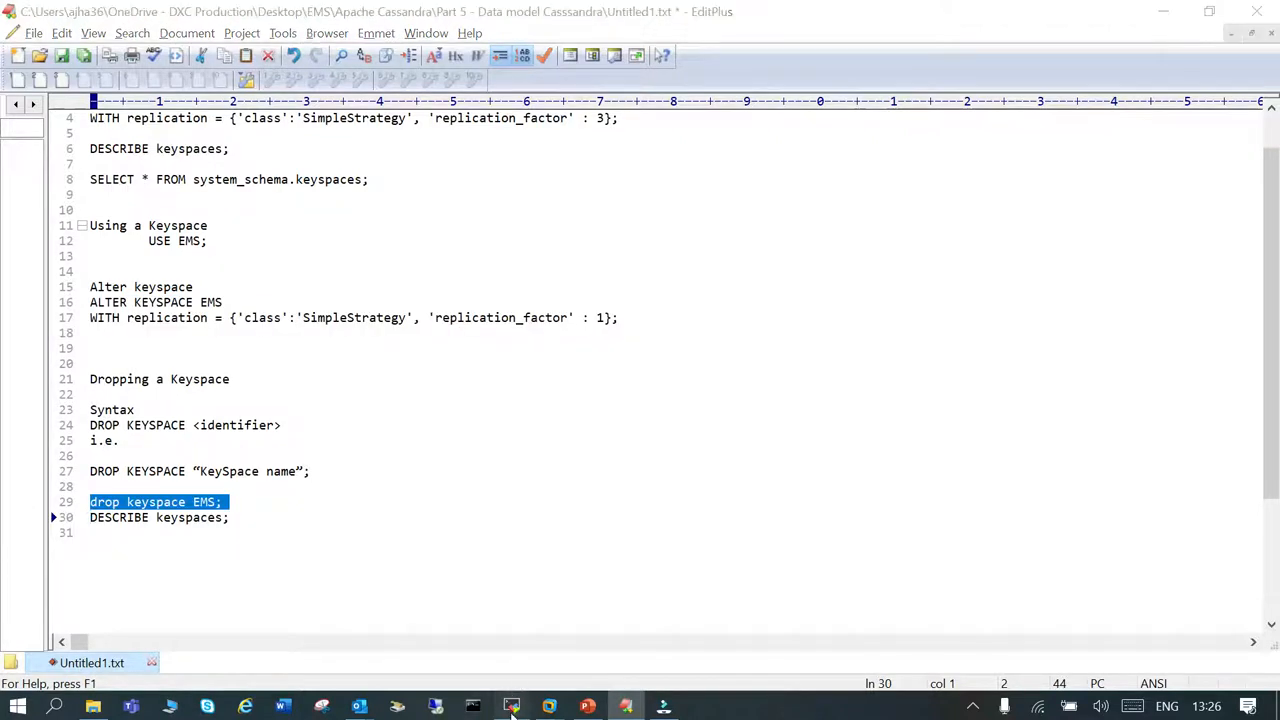
# Check the terminal after EMS was altered to factor 1 and dropped, then return to the Dropping a Keyspace slide
pyautogui.click(512, 708)
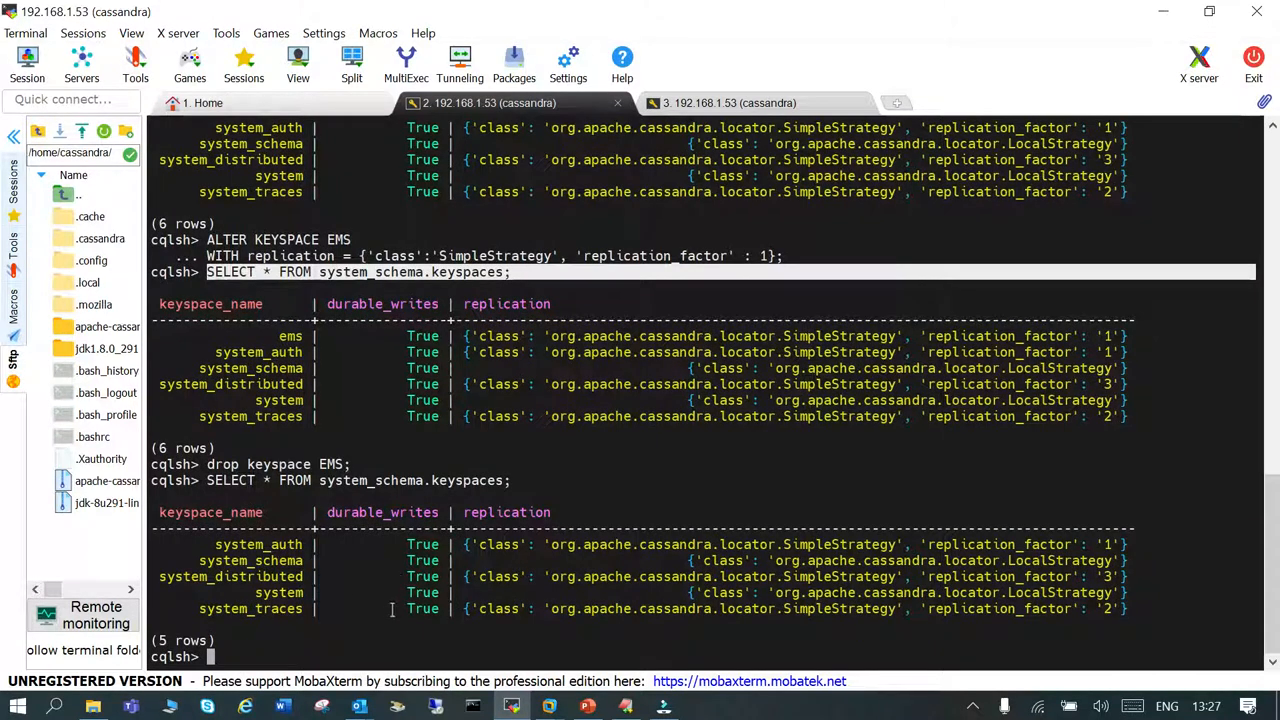
pyautogui.click(588, 708)
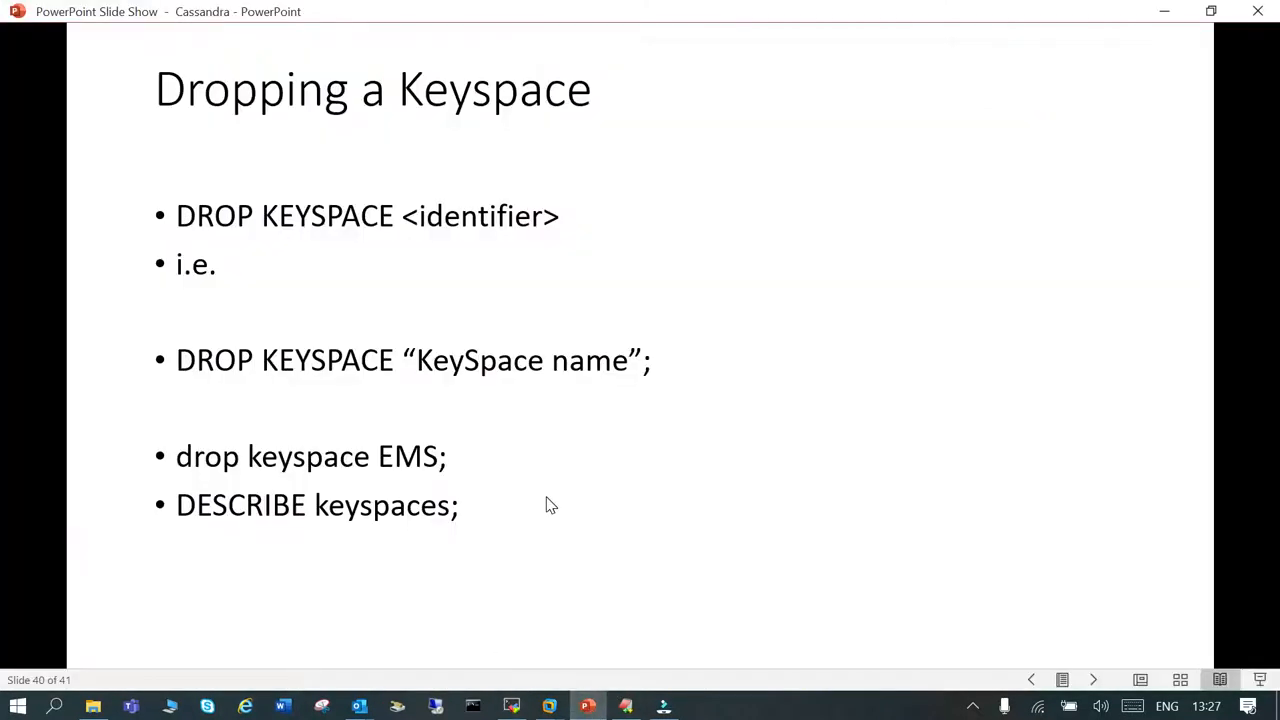